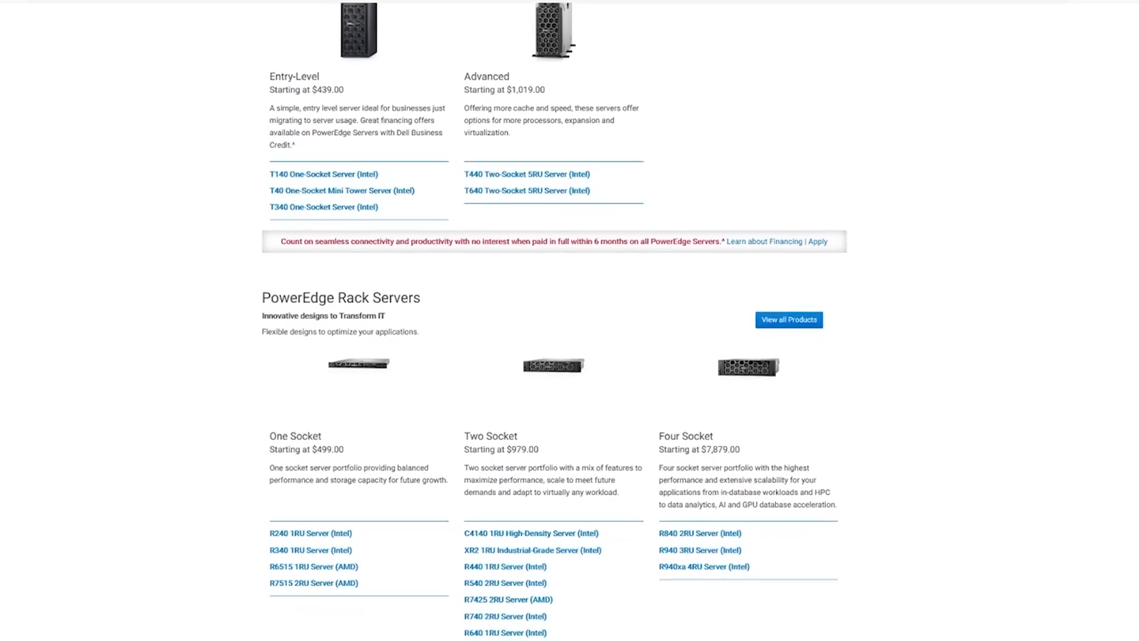
pyautogui.scroll(-3)
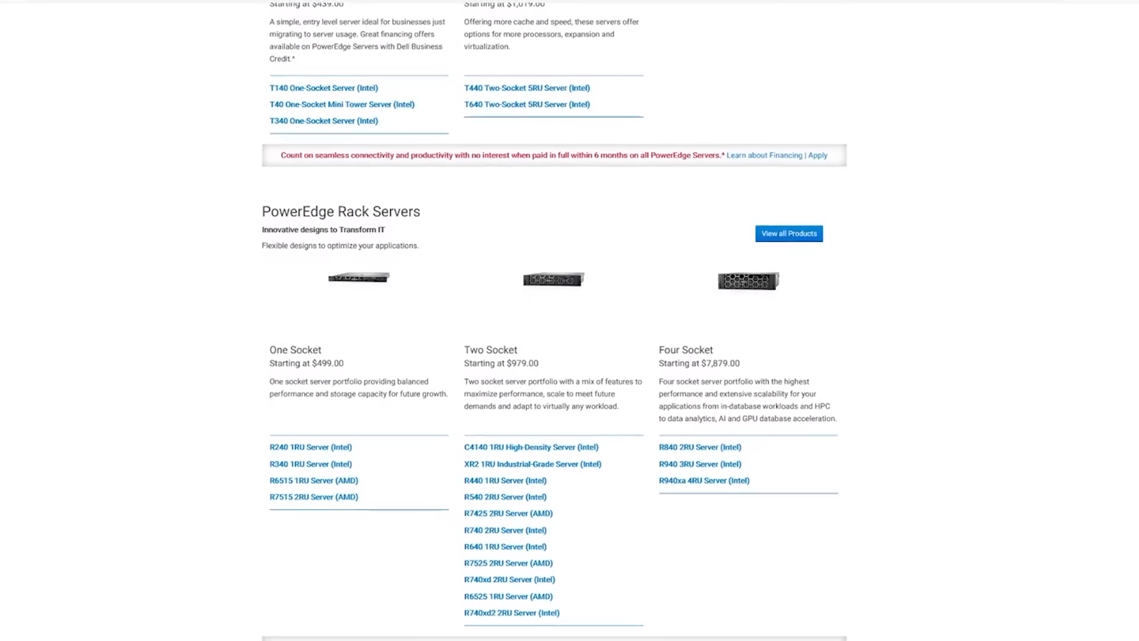
pyautogui.scroll(-3)
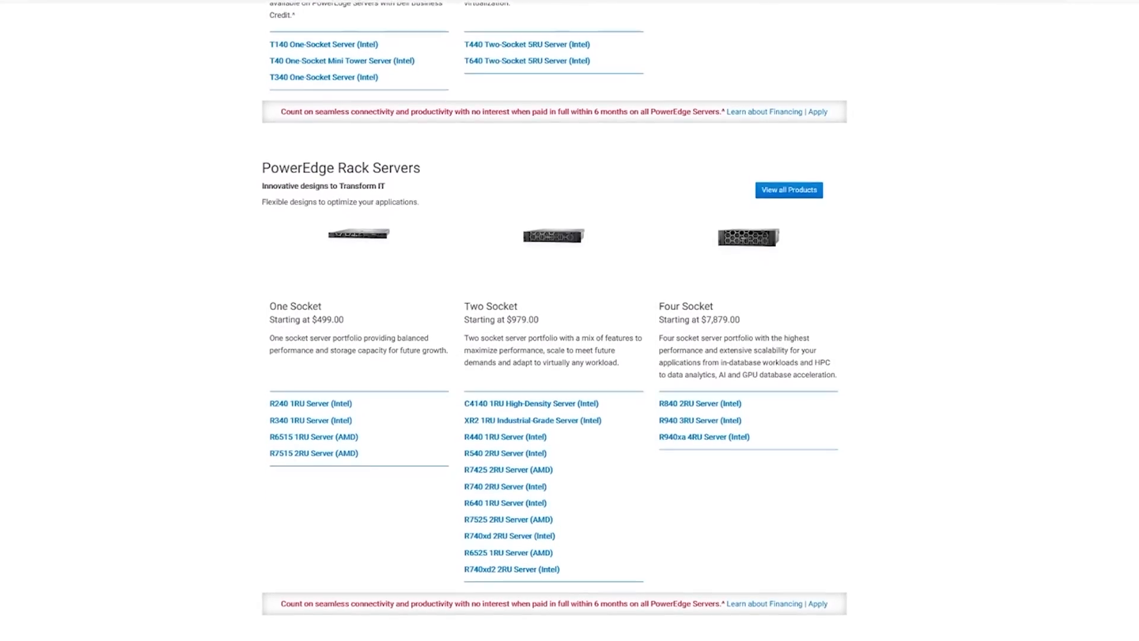
pyautogui.scroll(-3)
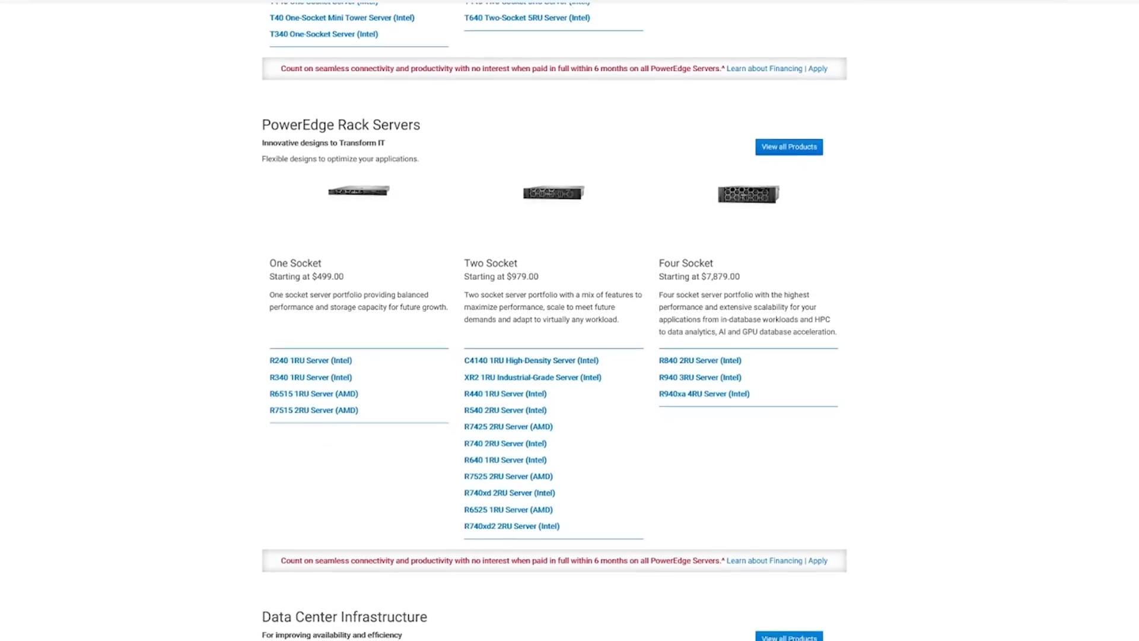
pyautogui.scroll(-3)
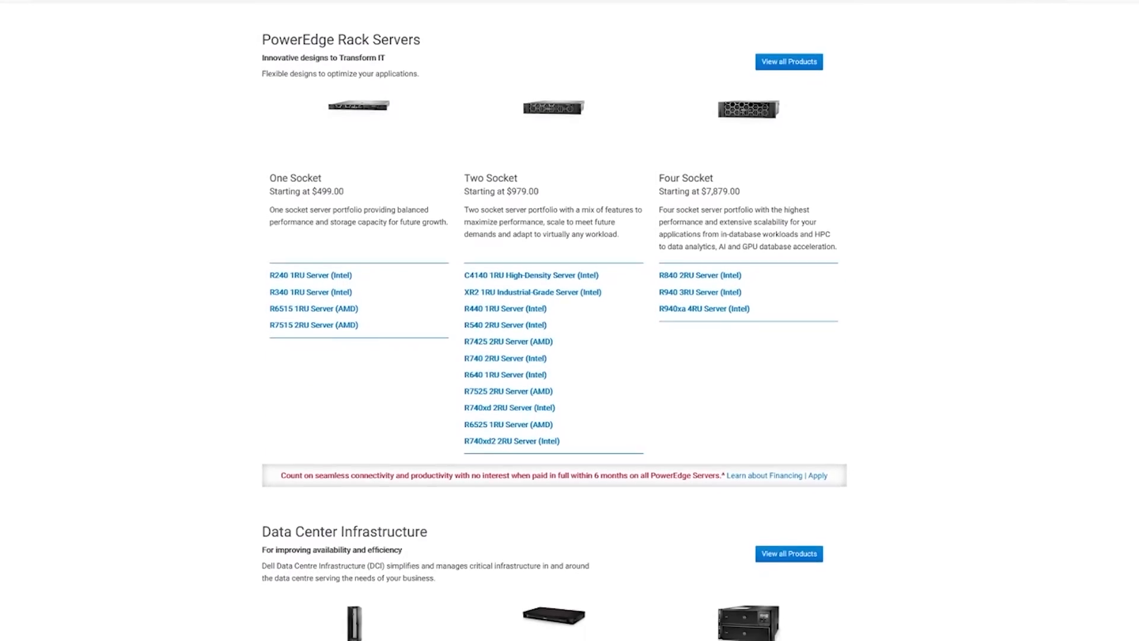
pyautogui.scroll(-3)
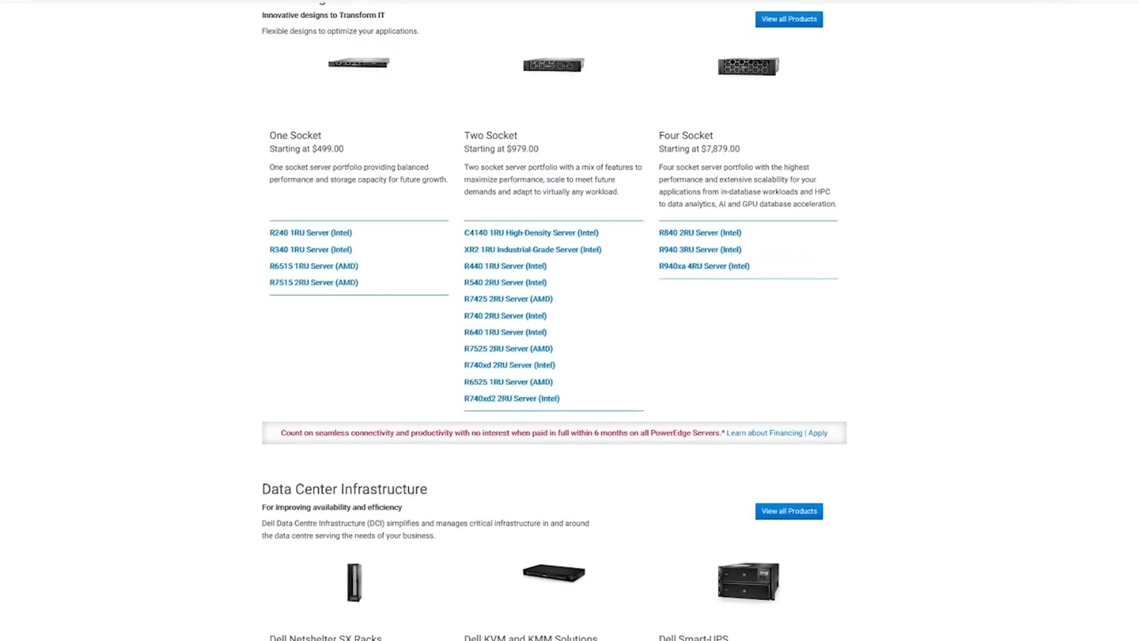
pyautogui.scroll(-3)
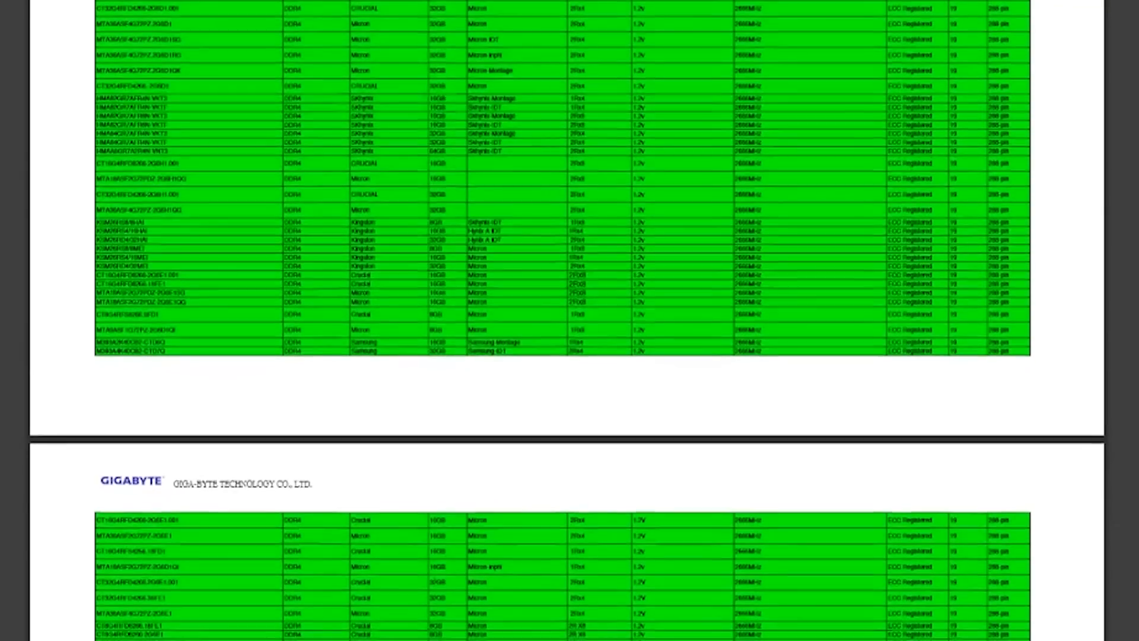
pyautogui.scroll(-3)
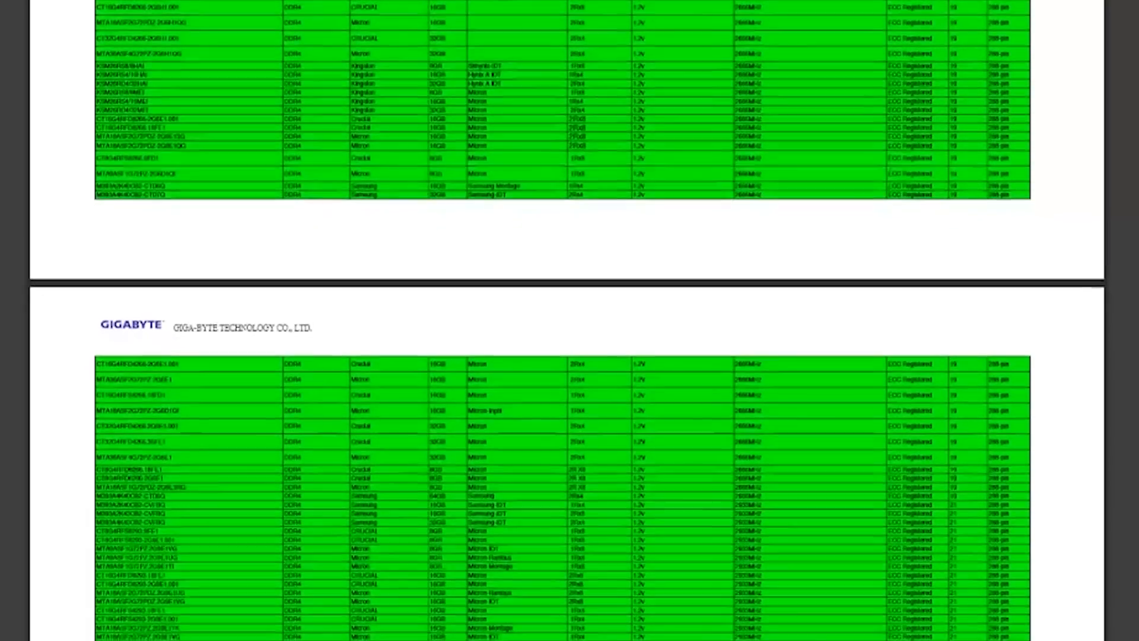
pyautogui.scroll(-3)
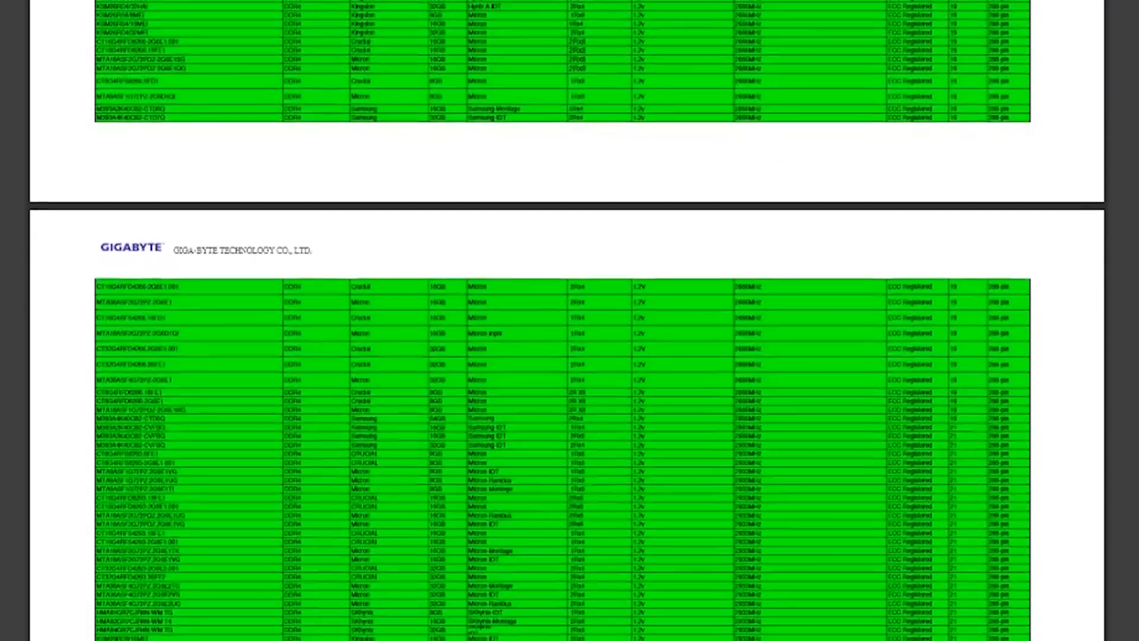
pyautogui.scroll(-3)
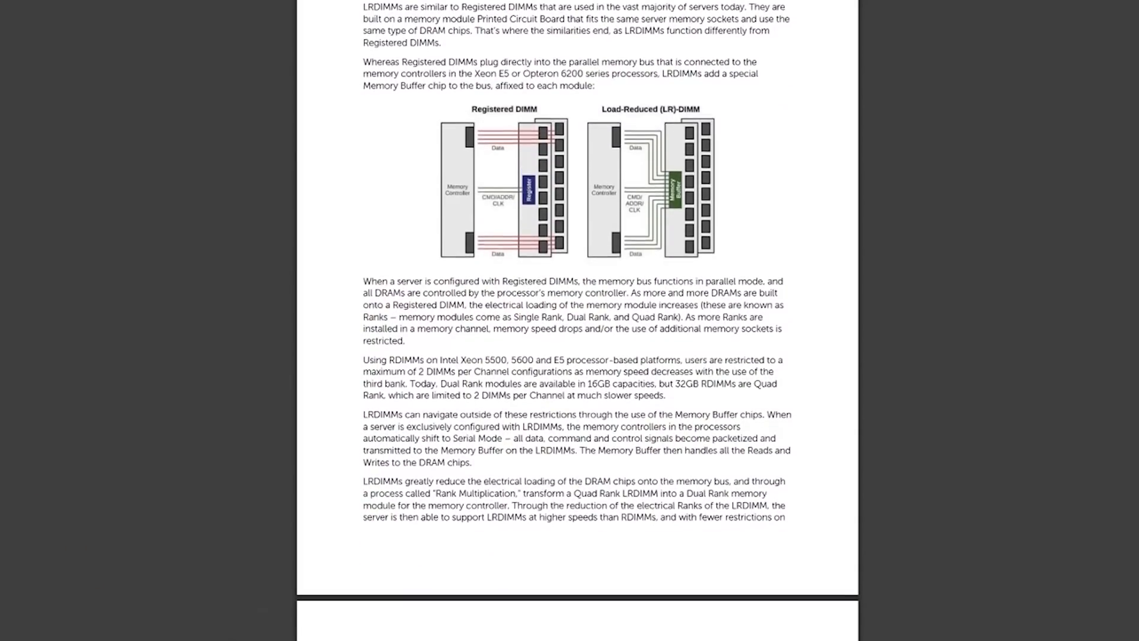
pyautogui.scroll(-3)
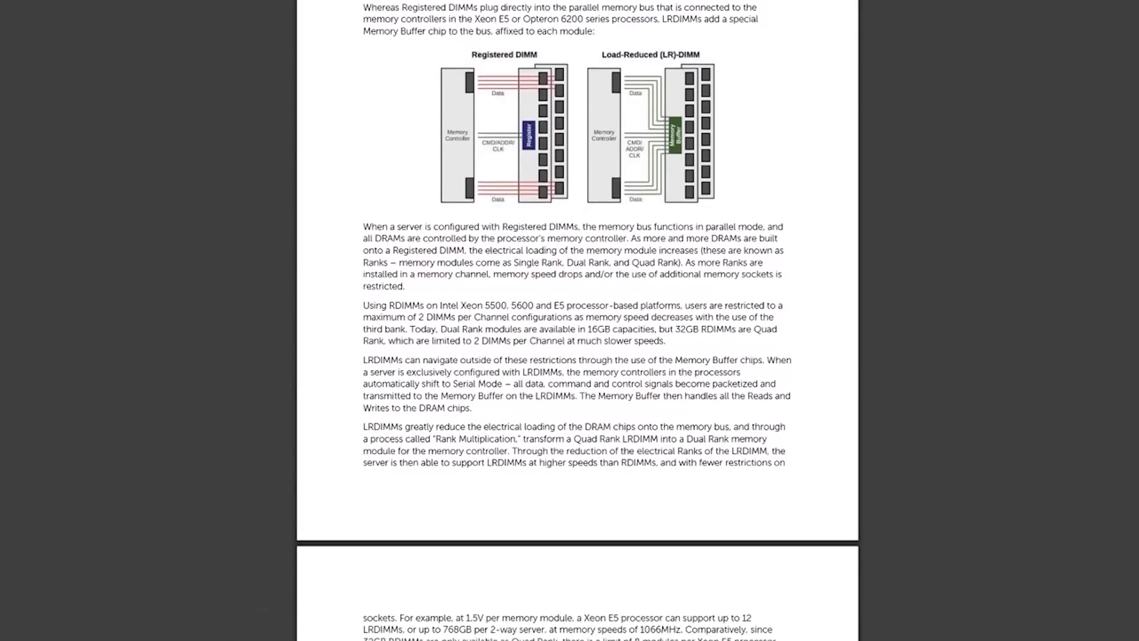
pyautogui.scroll(-3)
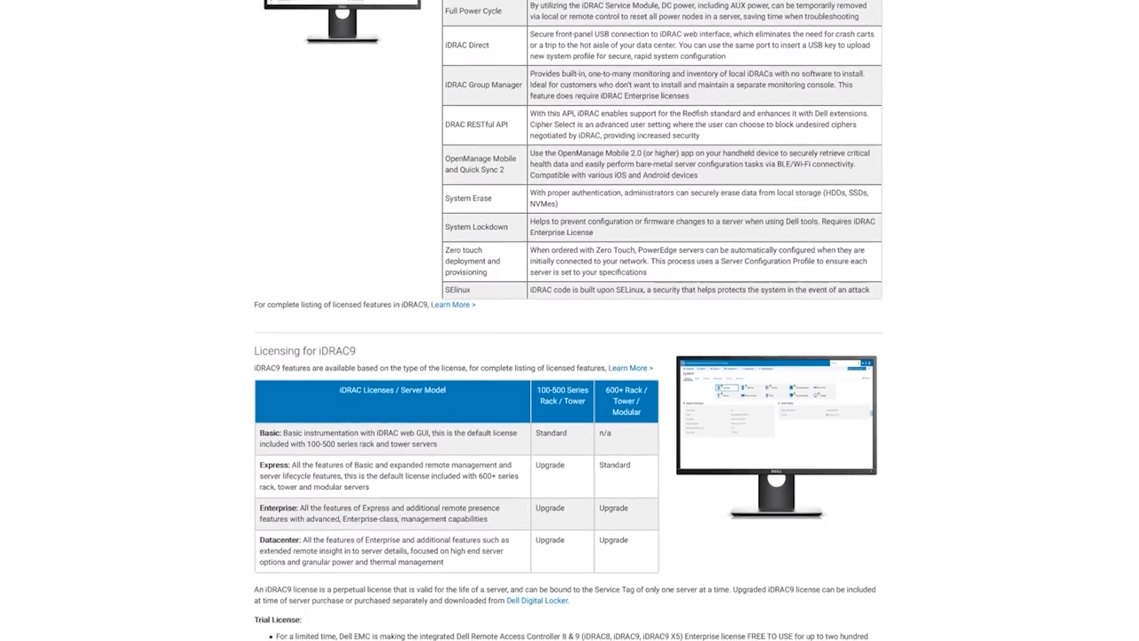
pyautogui.scroll(-3)
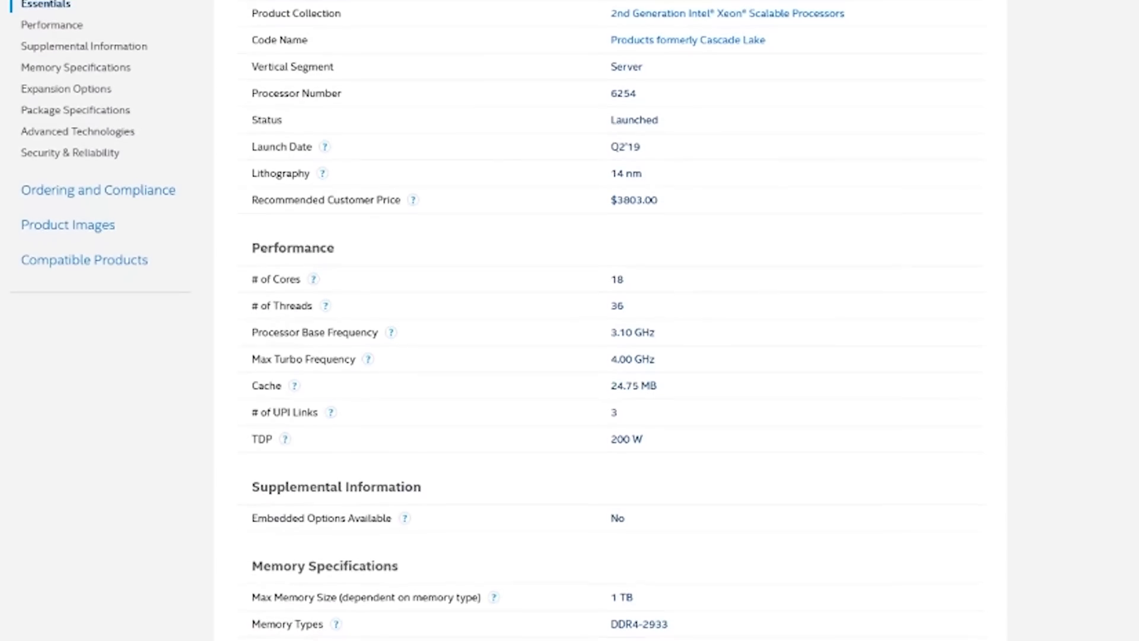
pyautogui.scroll(-3)
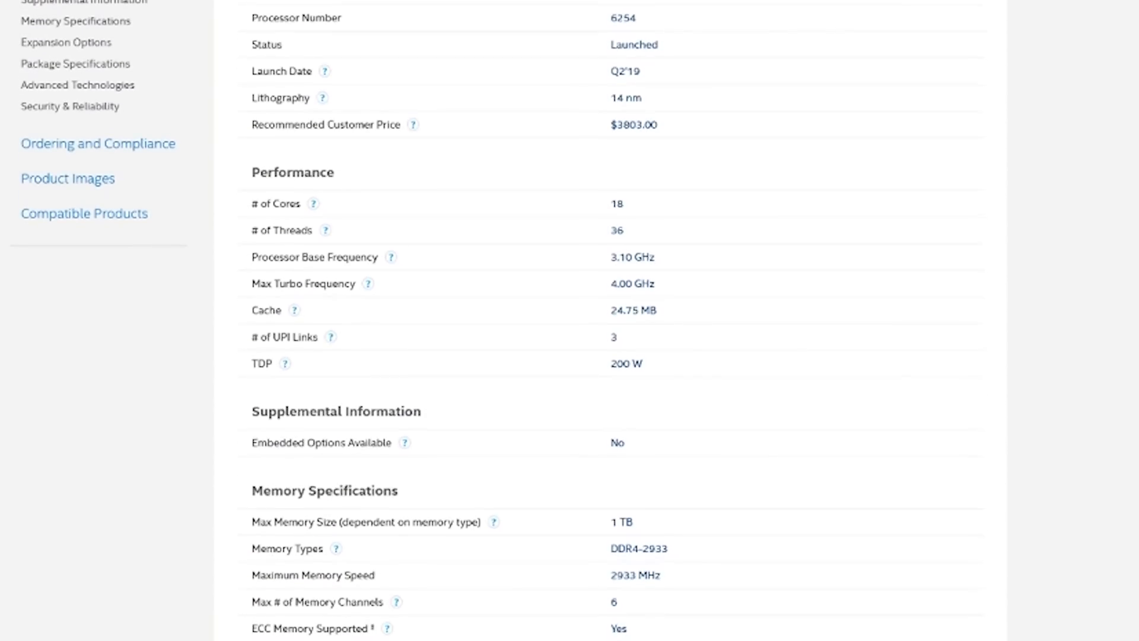
pyautogui.scroll(-3)
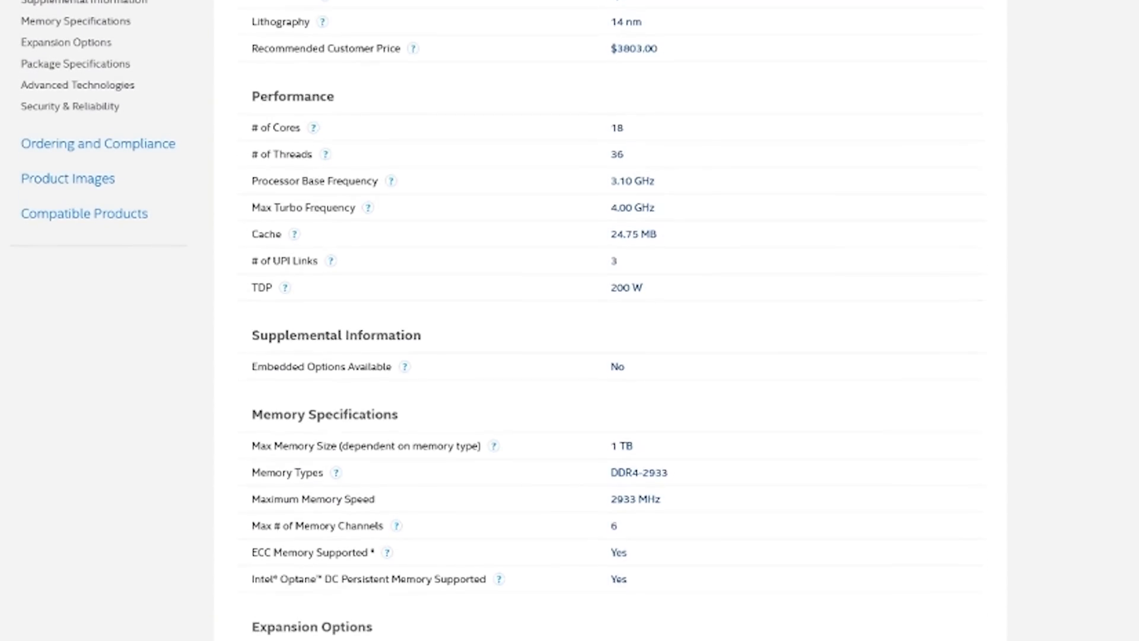
pyautogui.scroll(-3)
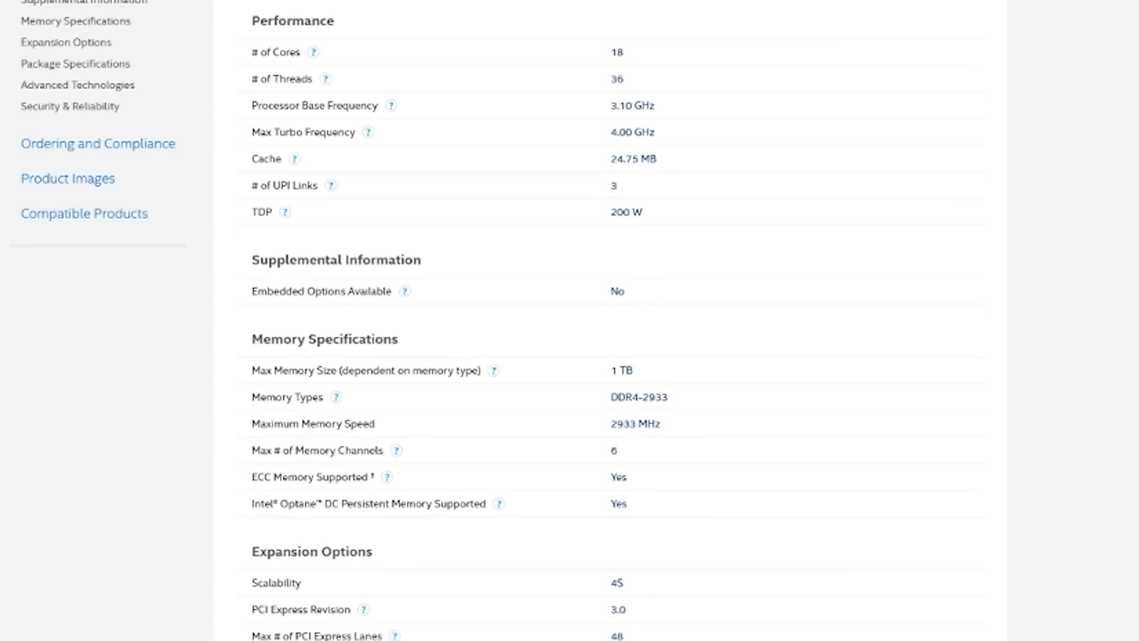
pyautogui.scroll(-3)
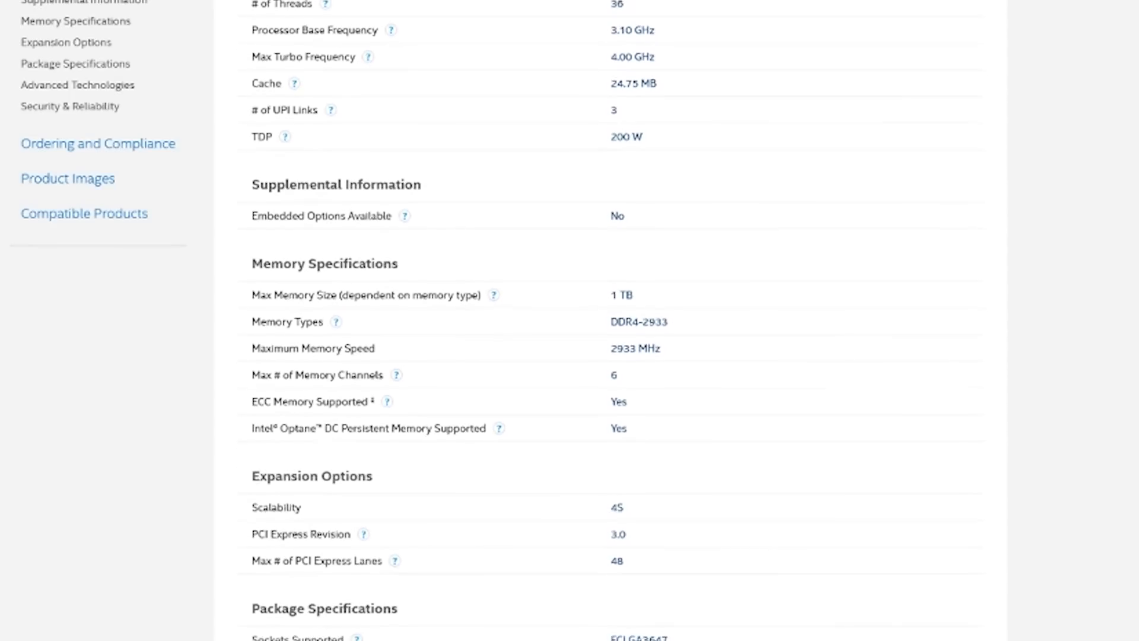
pyautogui.scroll(-3)
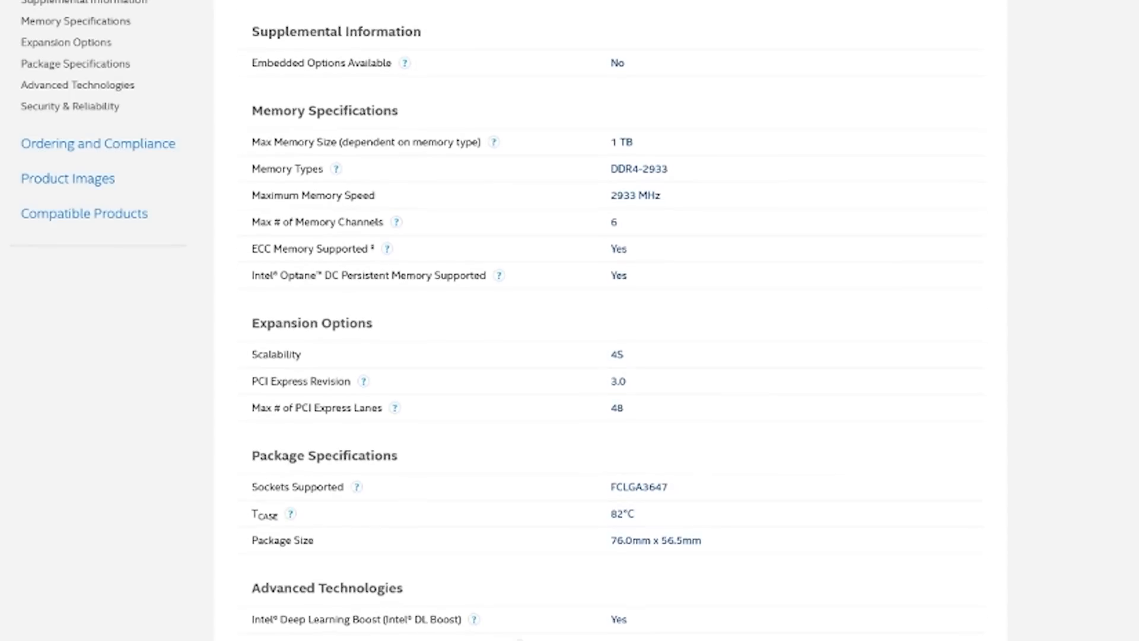
pyautogui.scroll(3)
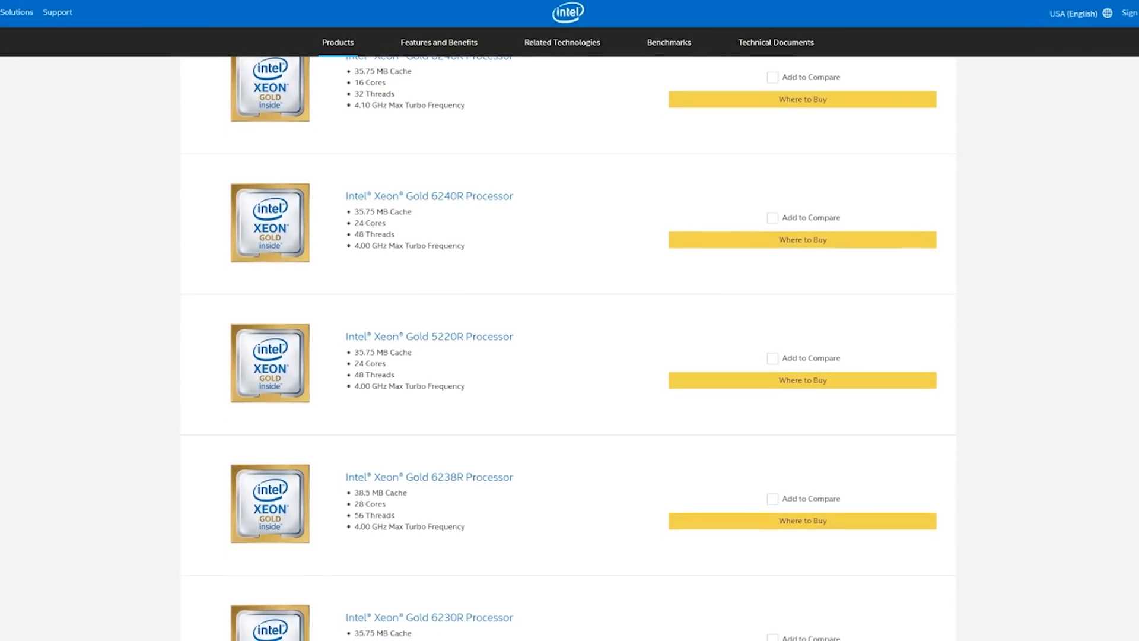
pyautogui.scroll(-3)
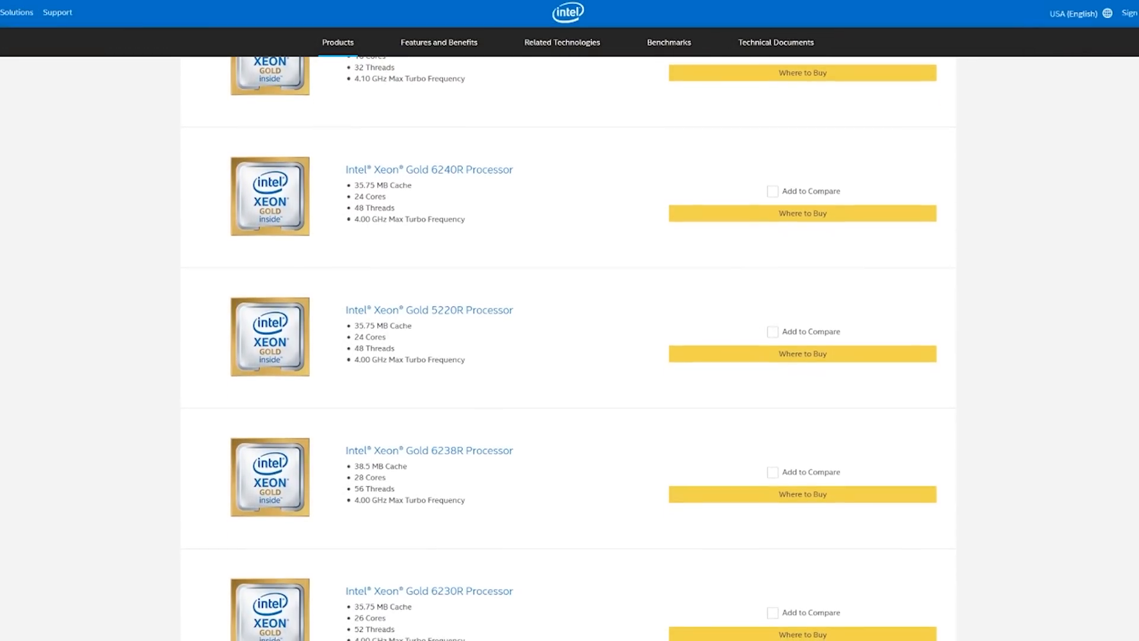
pyautogui.scroll(-3)
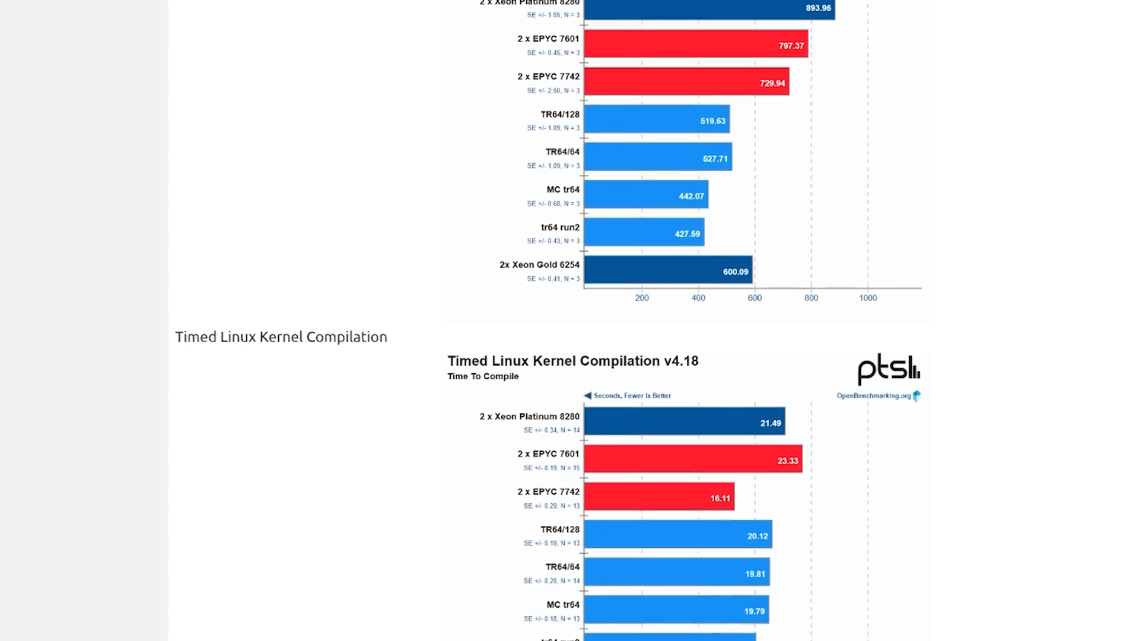
pyautogui.scroll(-3)
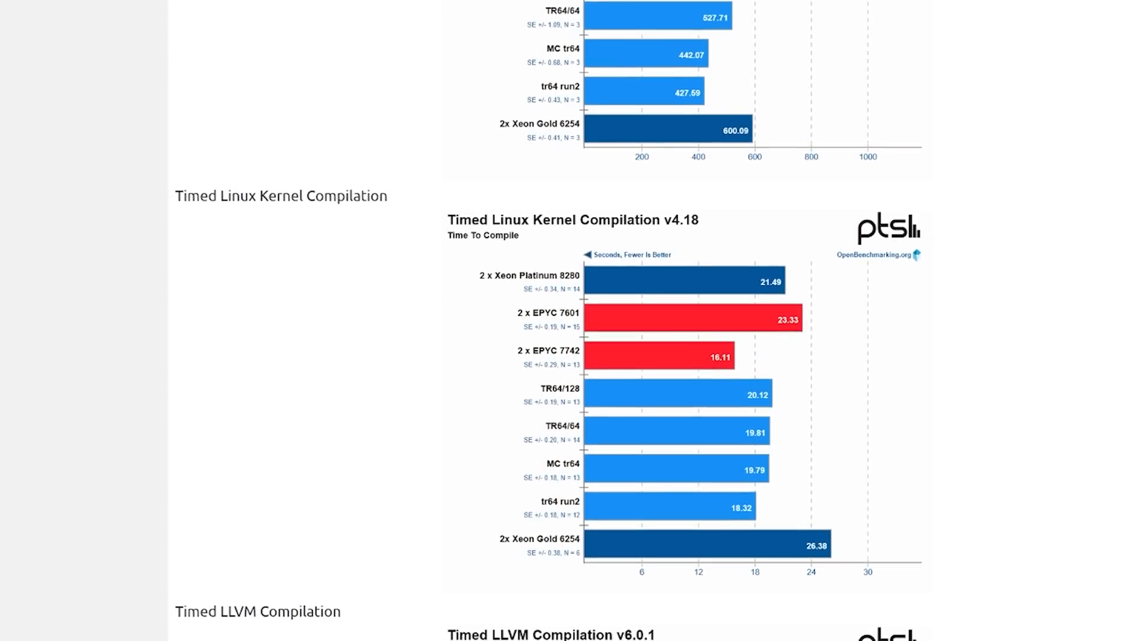
pyautogui.scroll(-3)
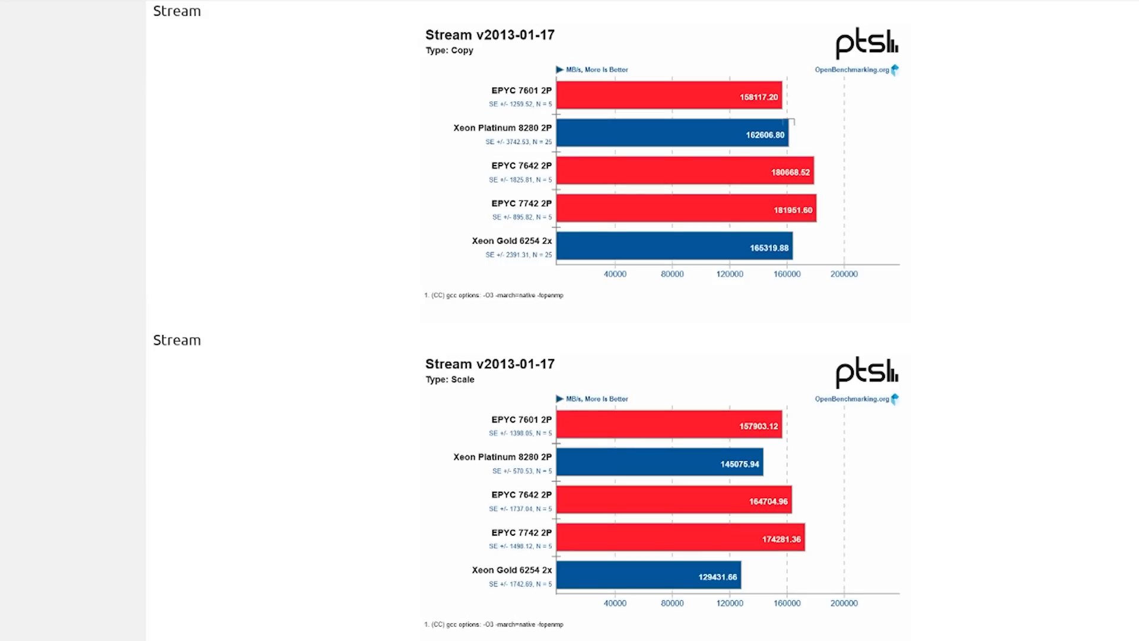
pyautogui.scroll(-3)
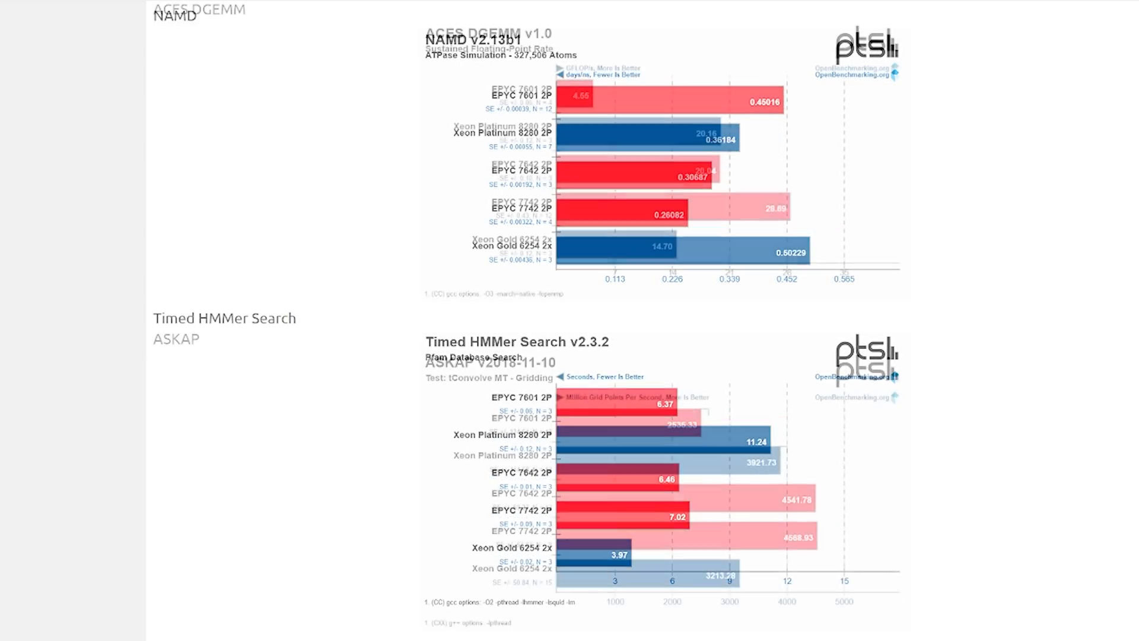
pyautogui.scroll(-3)
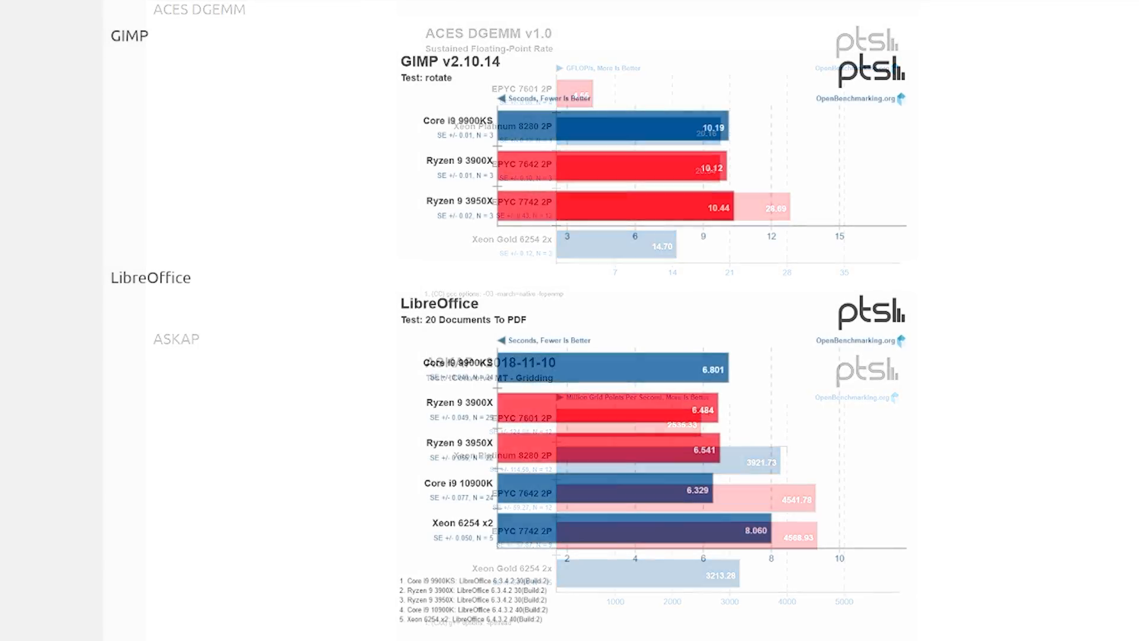
pyautogui.scroll(-3)
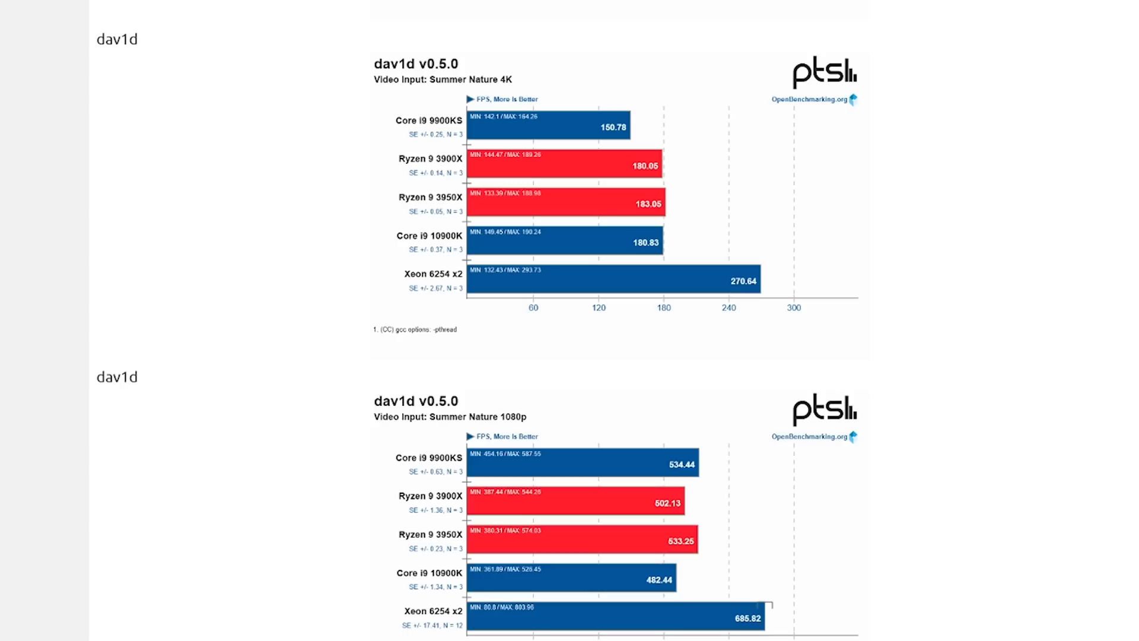
pyautogui.scroll(-3)
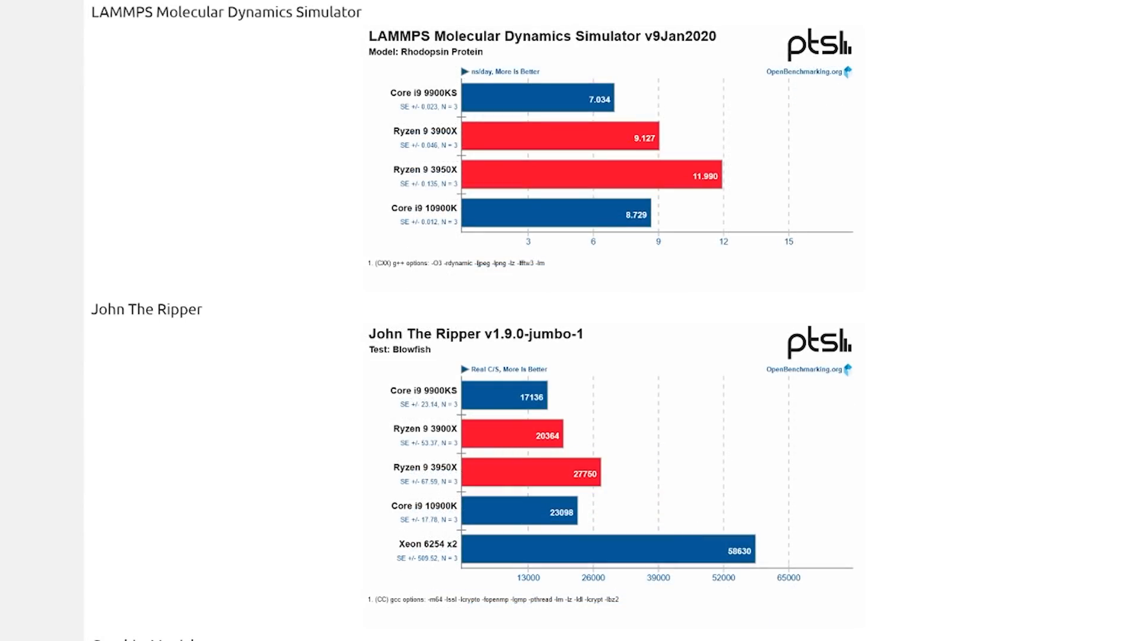
pyautogui.scroll(-3)
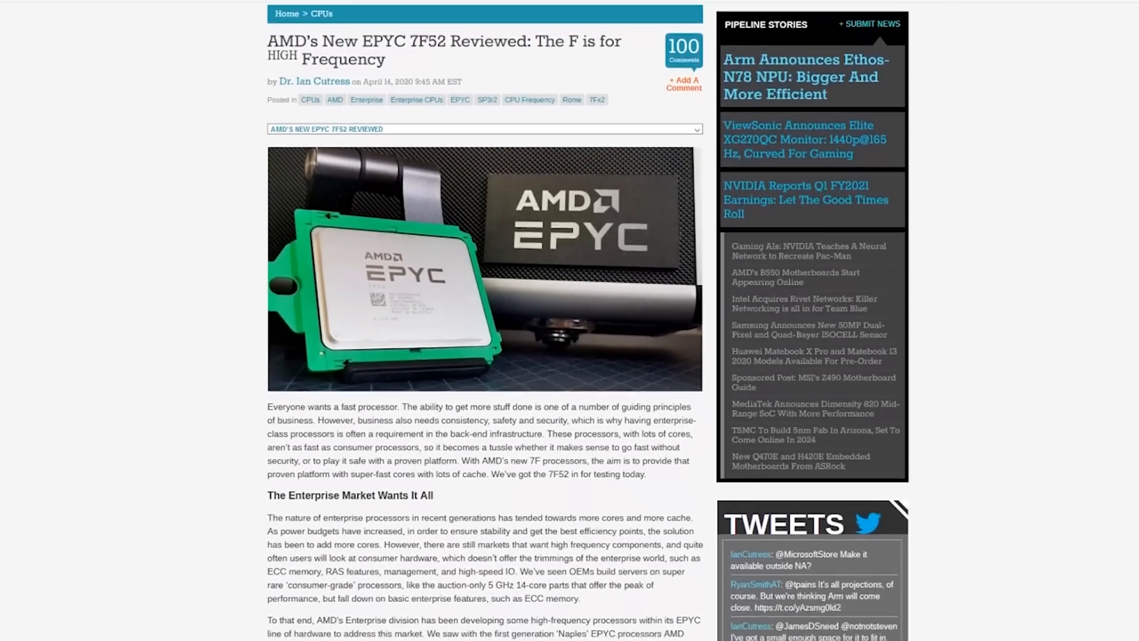
pyautogui.scroll(-3)
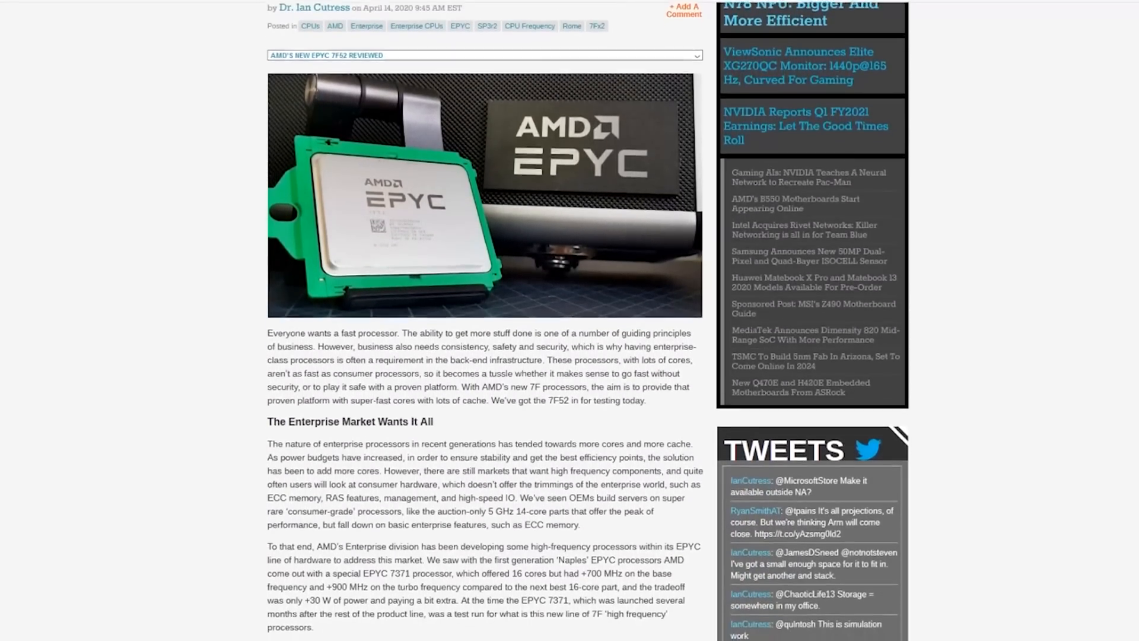
pyautogui.scroll(-3)
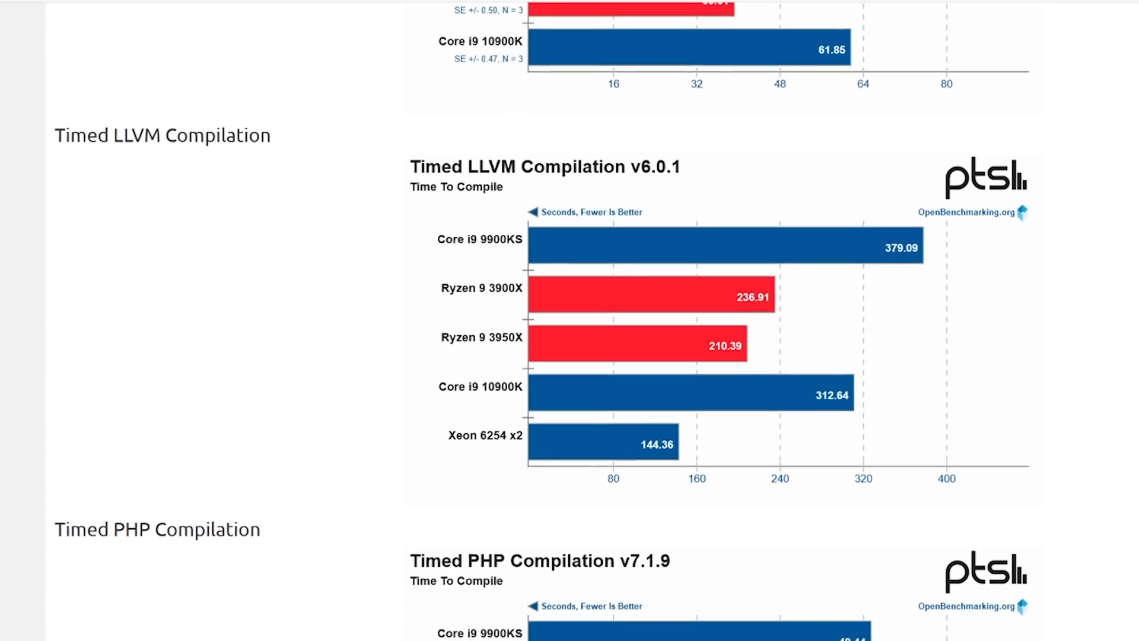
pyautogui.scroll(-3)
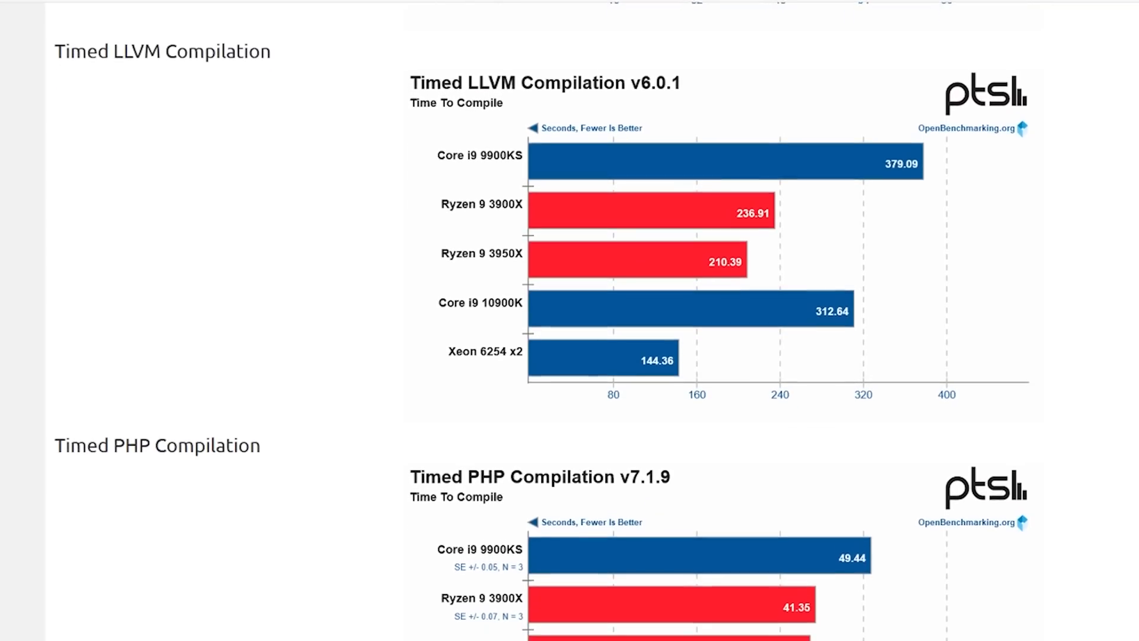
pyautogui.scroll(-3)
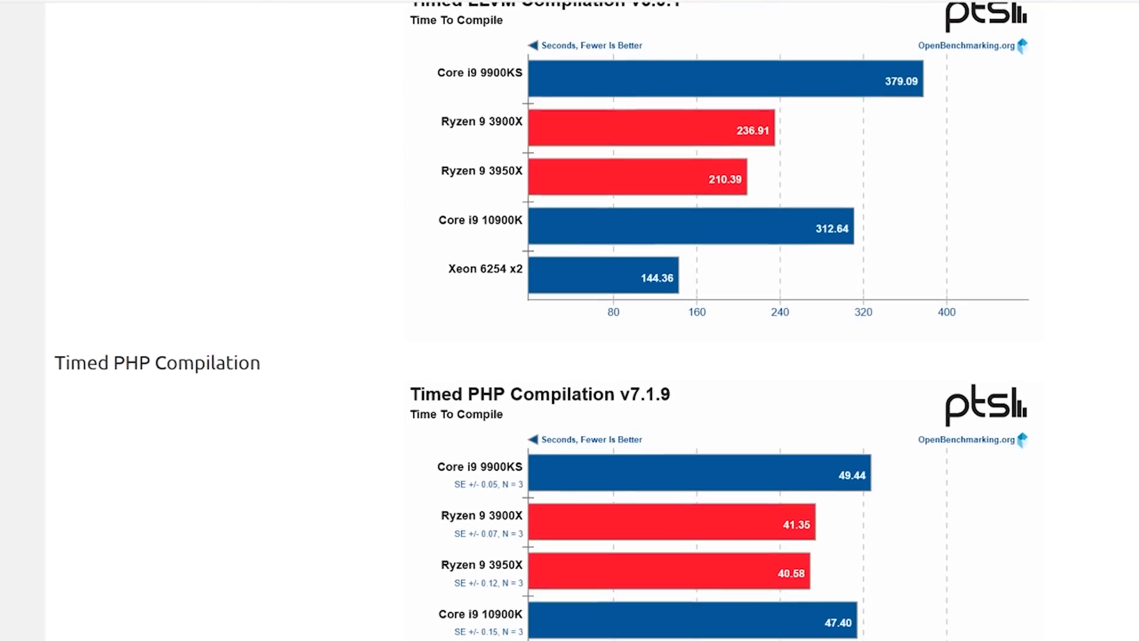
pyautogui.scroll(-3)
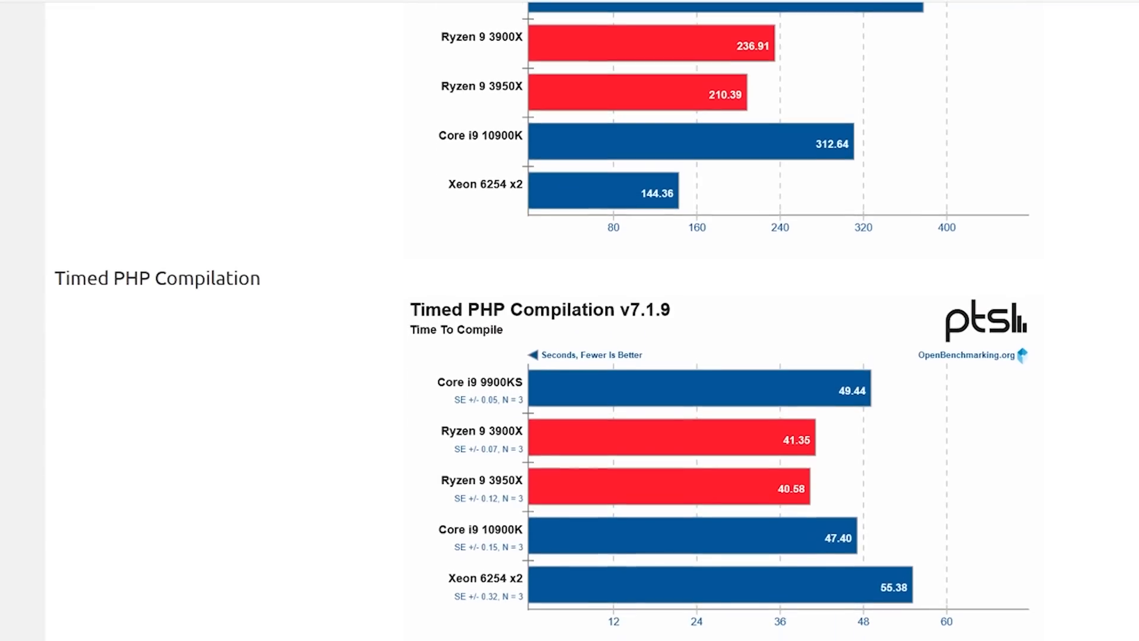
pyautogui.scroll(-3)
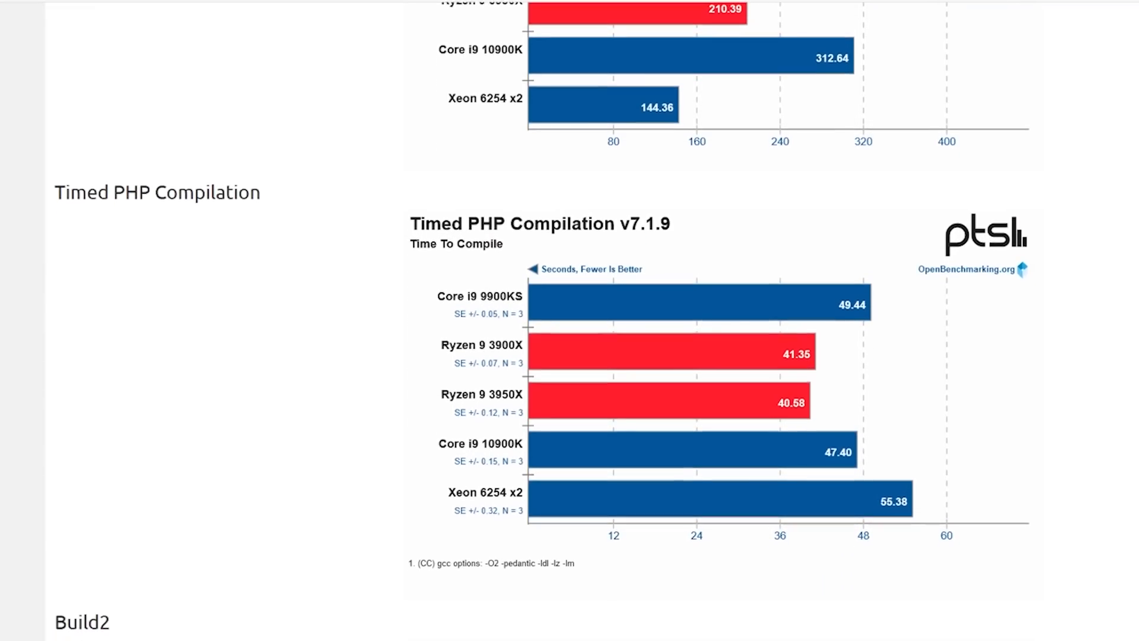
pyautogui.scroll(-3)
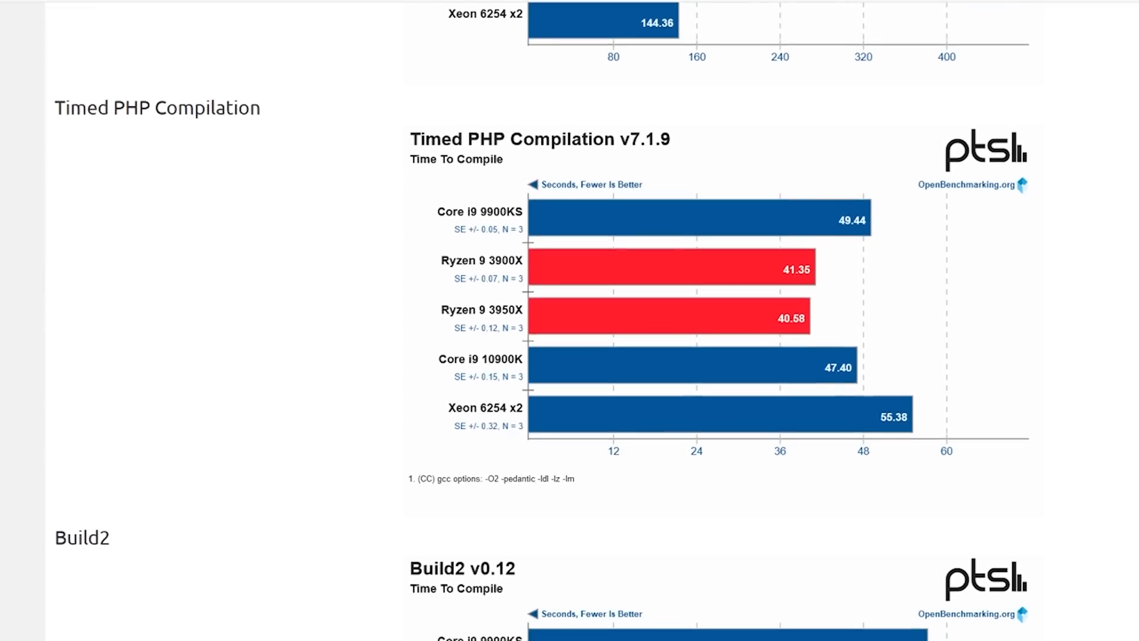
pyautogui.scroll(-3)
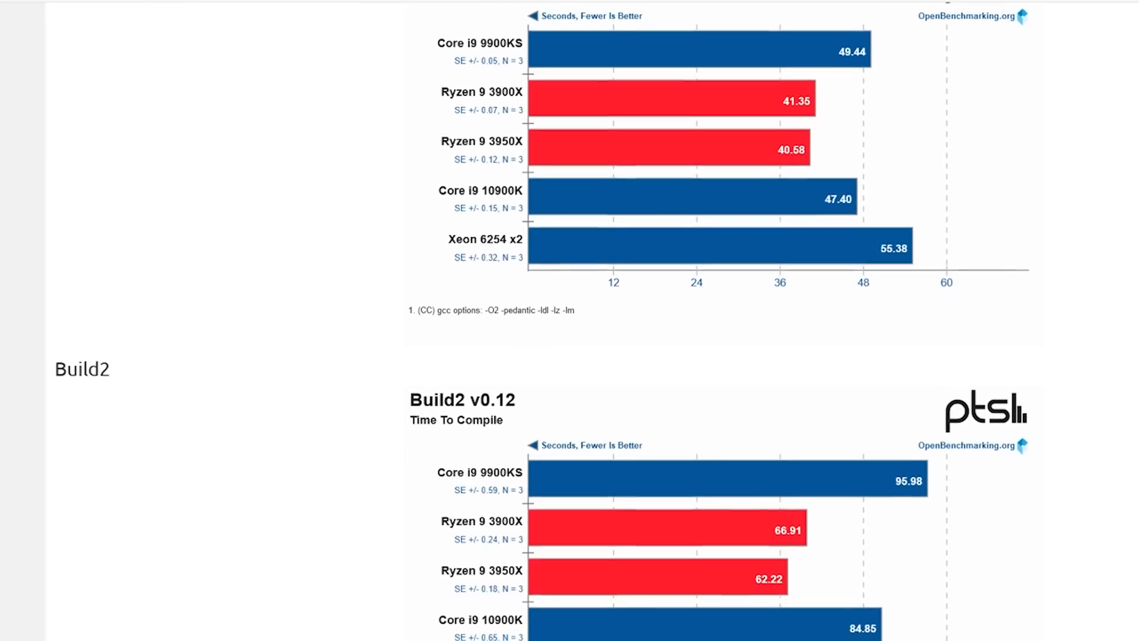
pyautogui.scroll(-3)
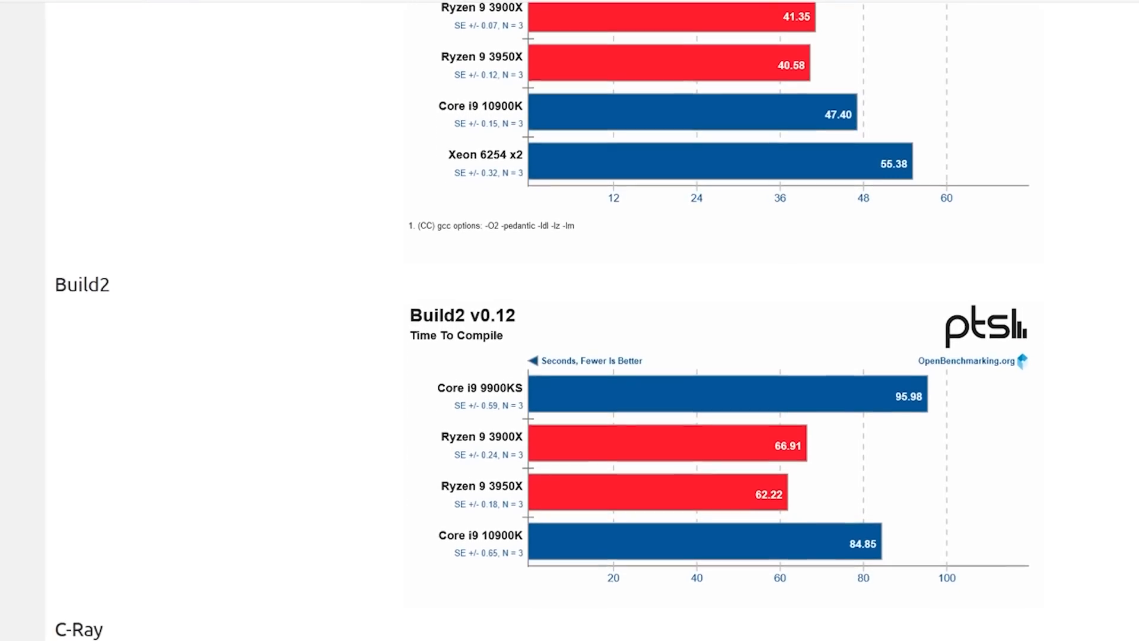
pyautogui.scroll(-3)
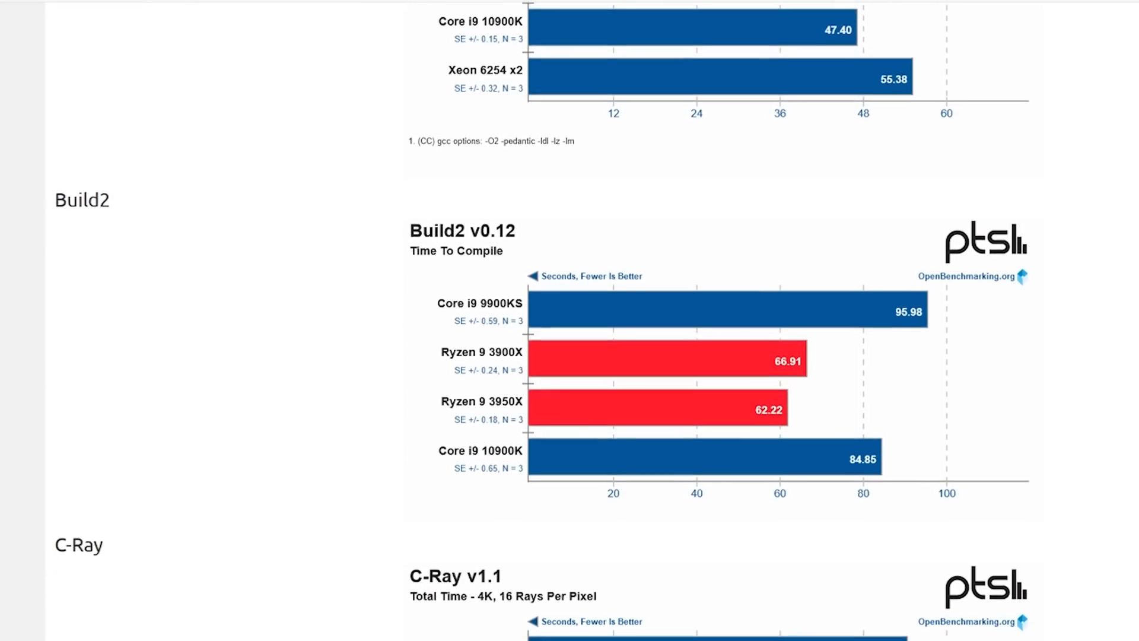
pyautogui.scroll(-3)
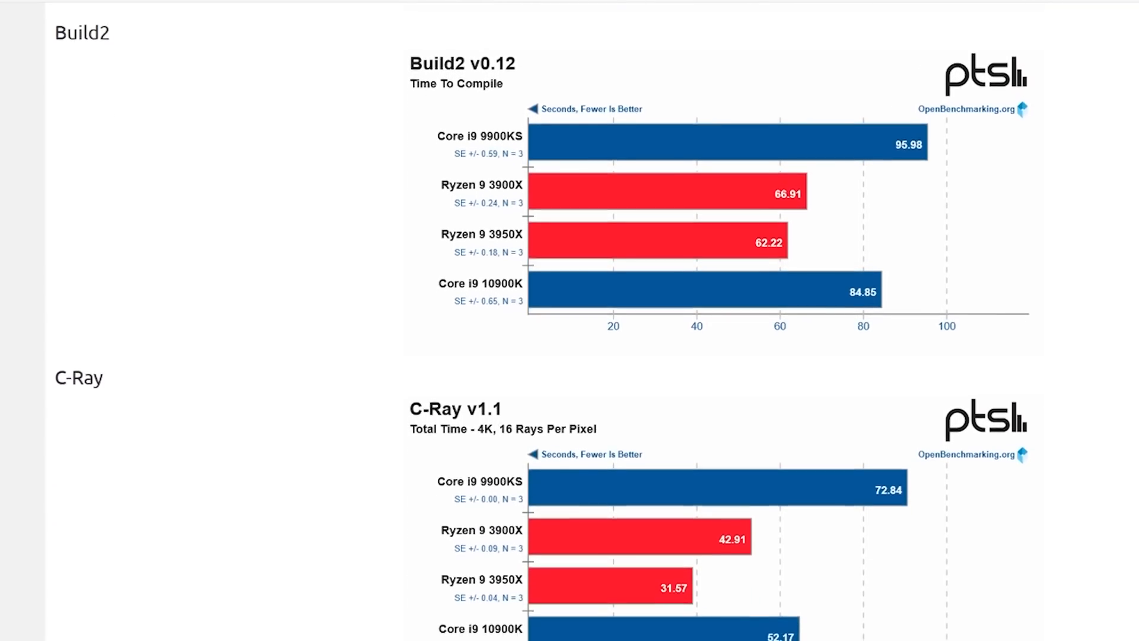
pyautogui.scroll(-3)
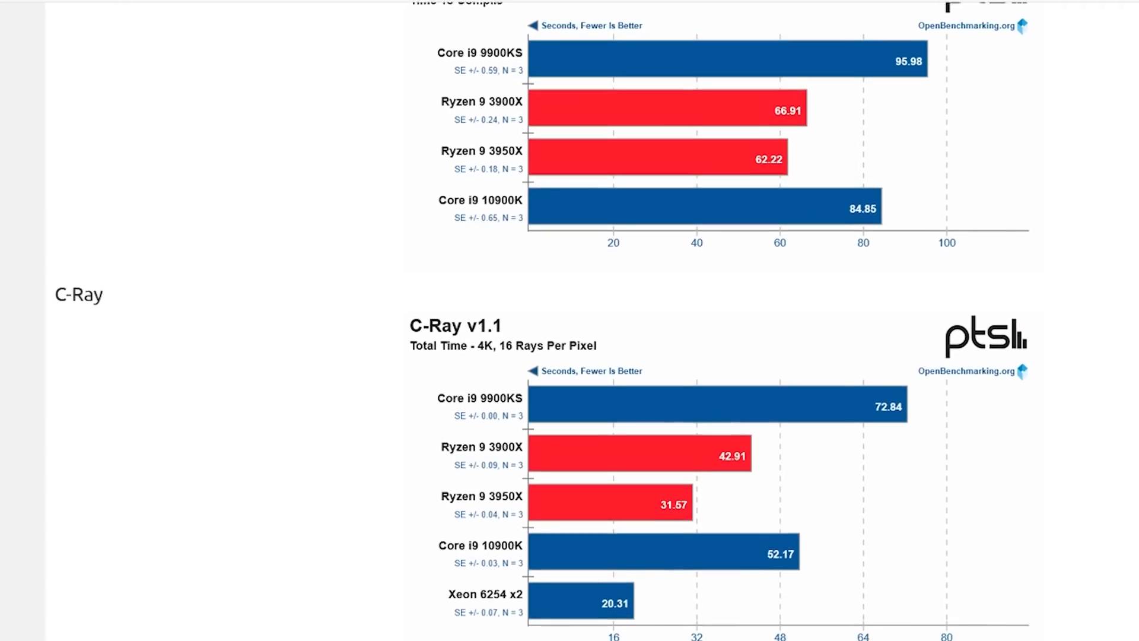
pyautogui.scroll(-3)
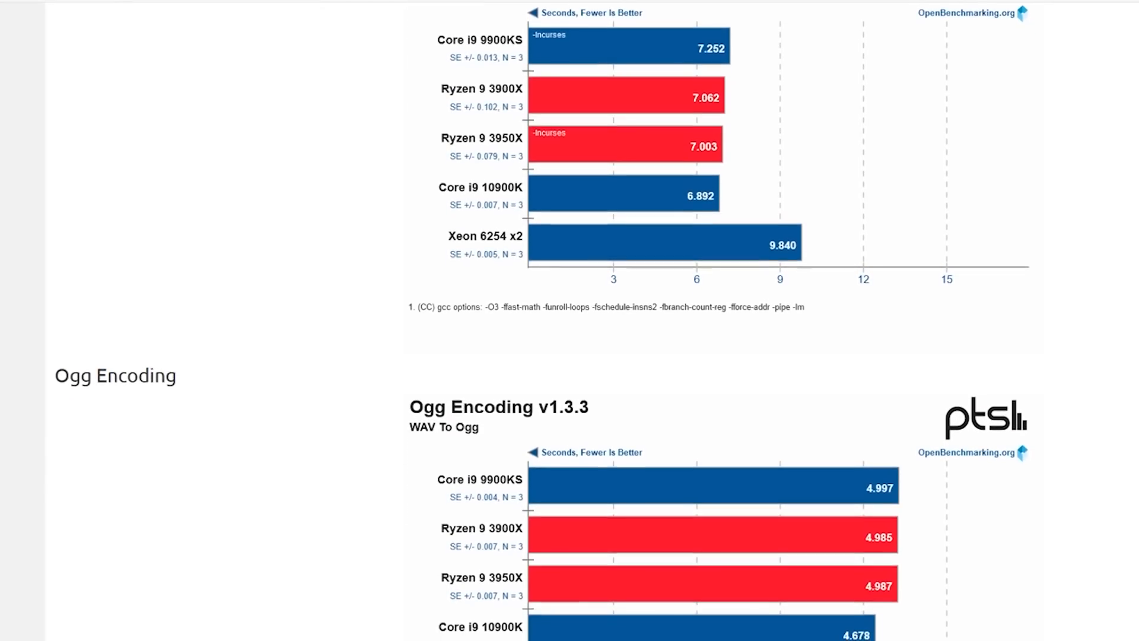
pyautogui.scroll(-3)
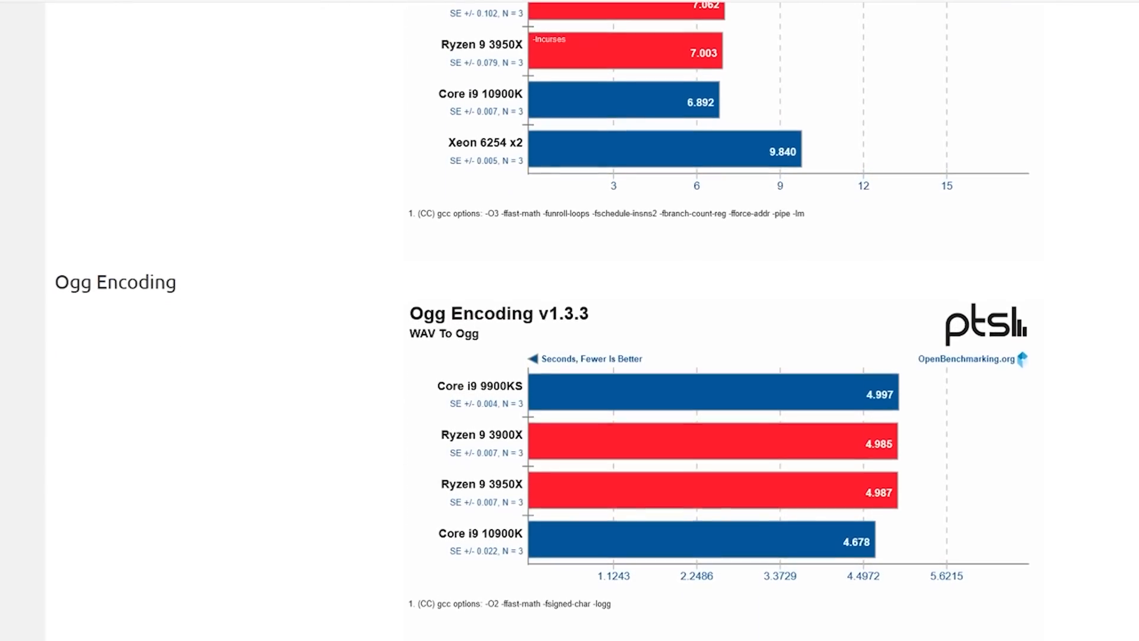
pyautogui.scroll(-3)
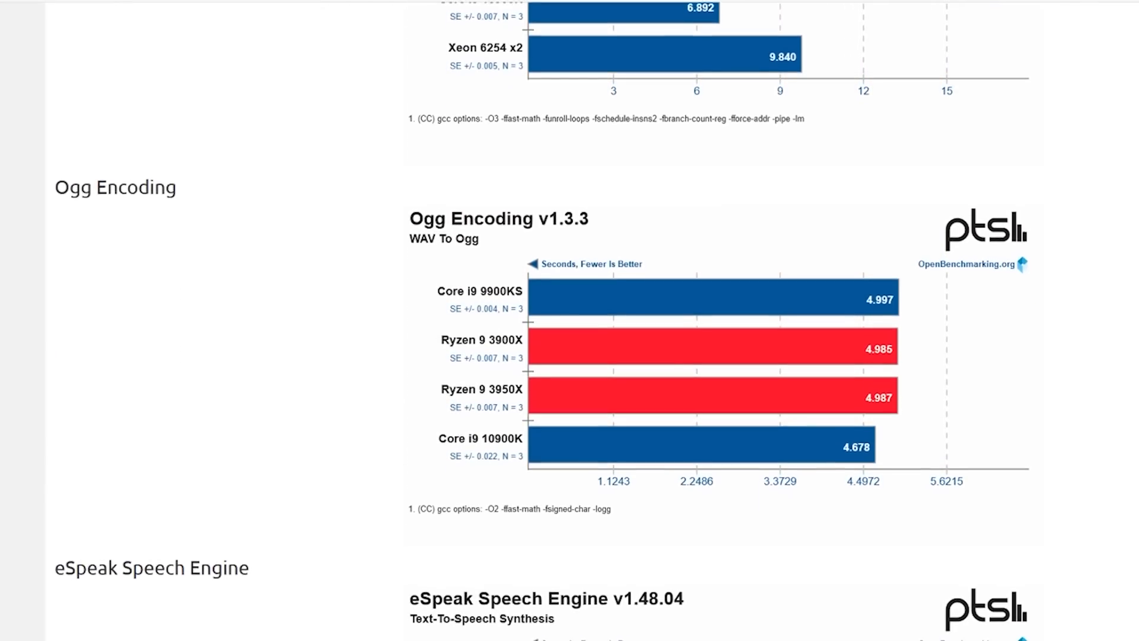
pyautogui.scroll(-3)
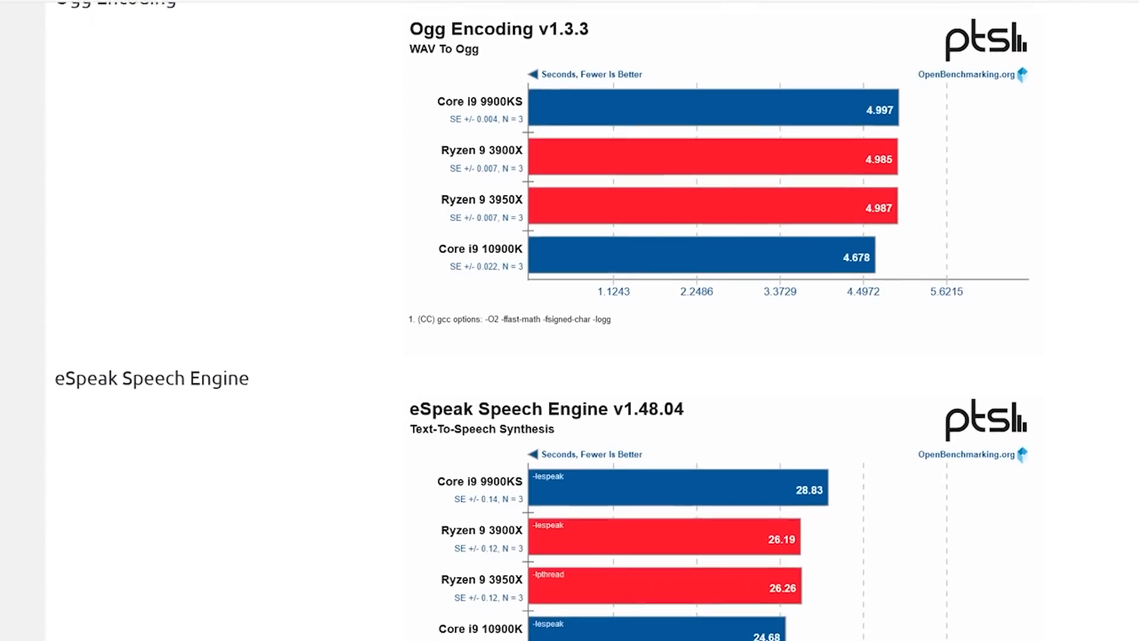
pyautogui.scroll(-3)
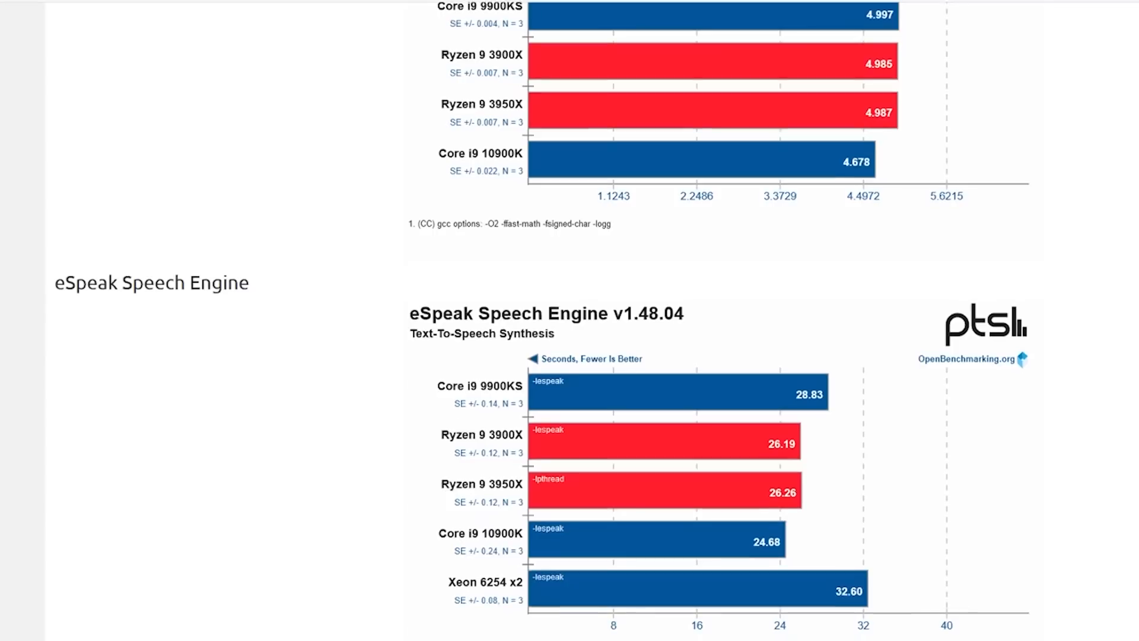
pyautogui.scroll(-3)
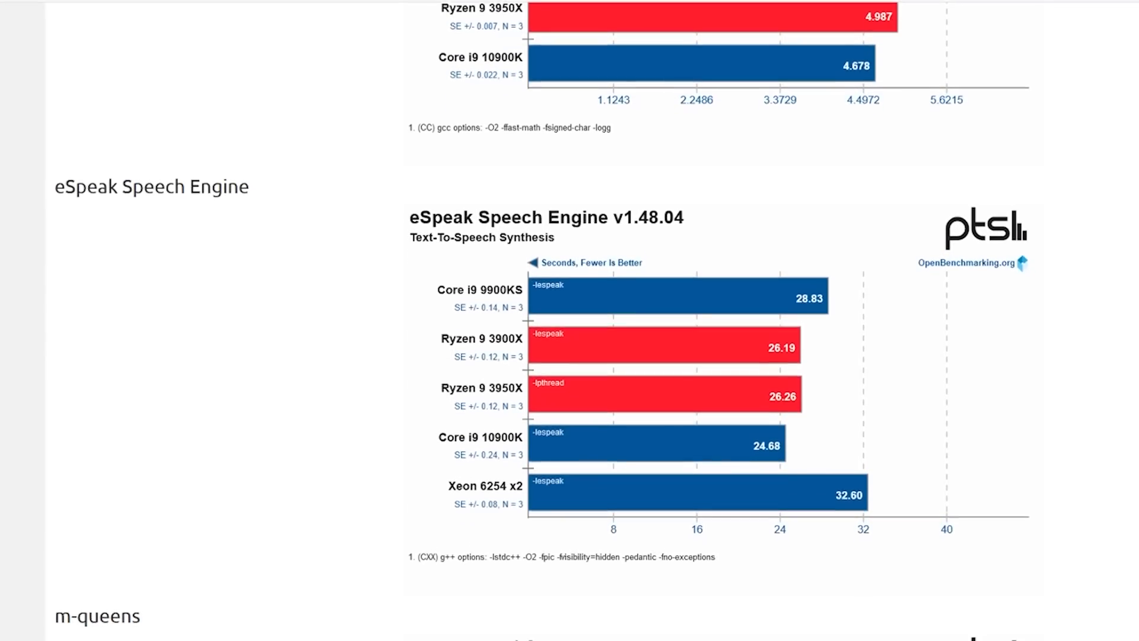